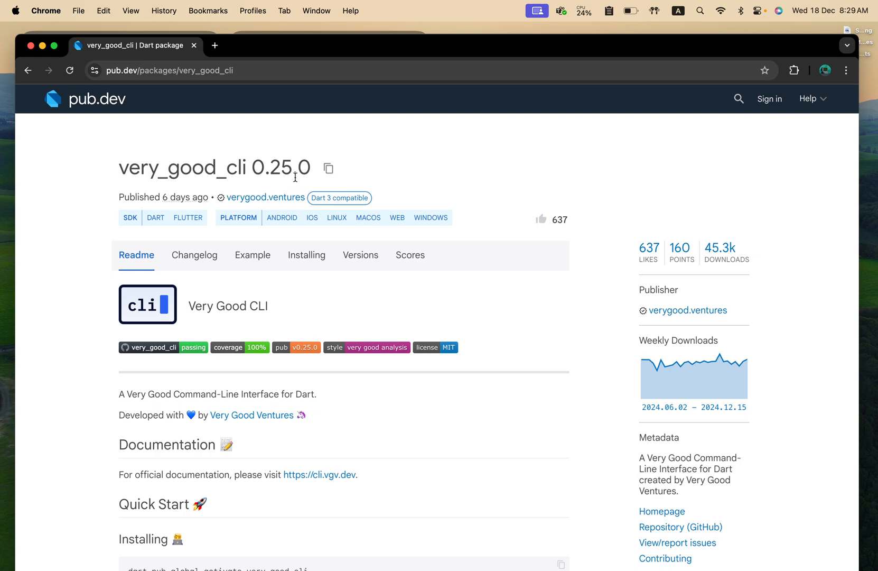
Step: Scroll the very_good_cli readme to Usage and copy the custom-org Flutter app create command
{"action": "scroll", "scroll_direction": "down", "scroll_amount": 3}
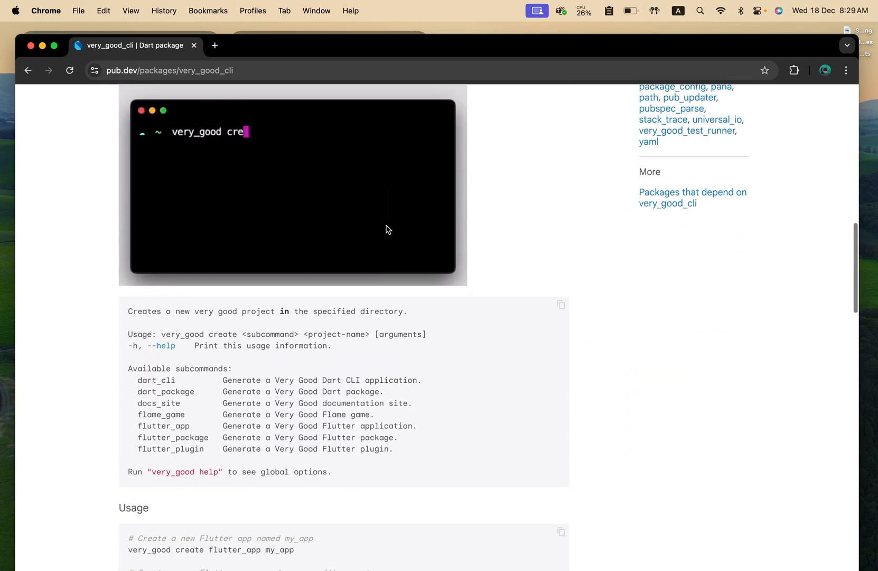
{"action": "scroll", "scroll_direction": "down", "scroll_amount": 3}
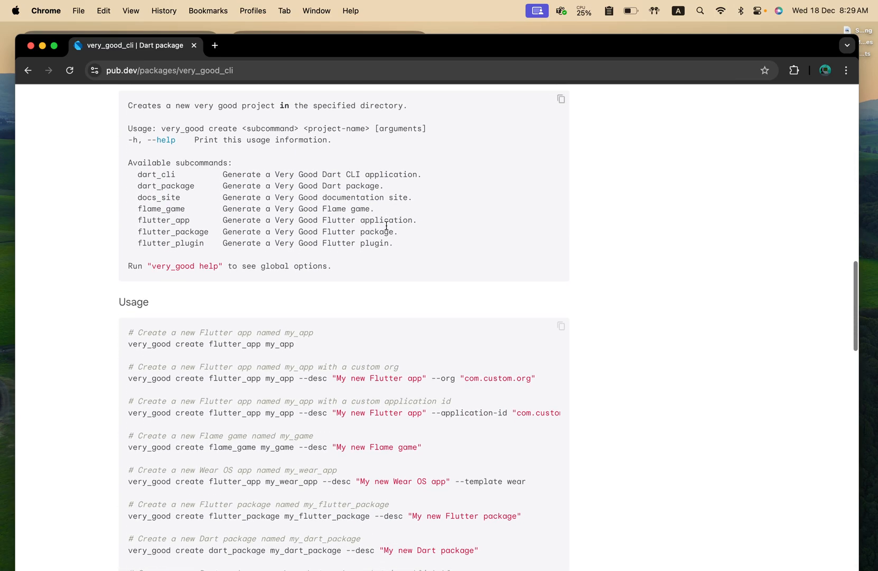
{"action": "scroll", "scroll_direction": "down", "scroll_amount": 3}
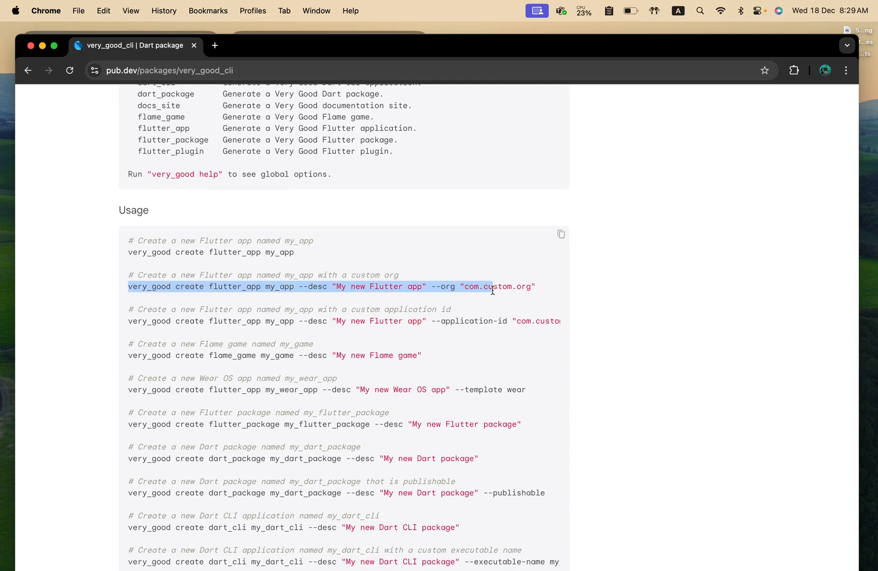
{"action": "right_click", "coordinate": [493, 291]}
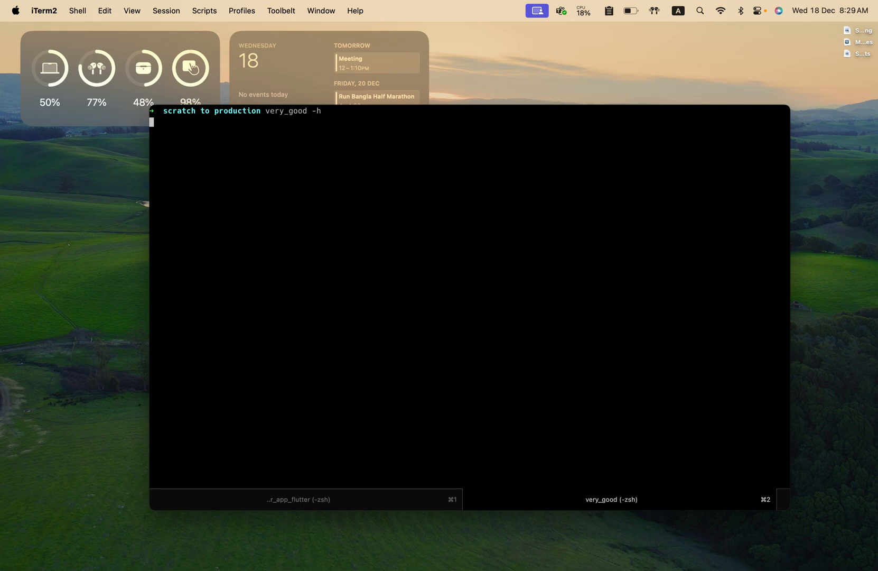
Step: Run very_good -h to view the CLI help, then clear the terminal
{"action": "key", "text": "Return"}
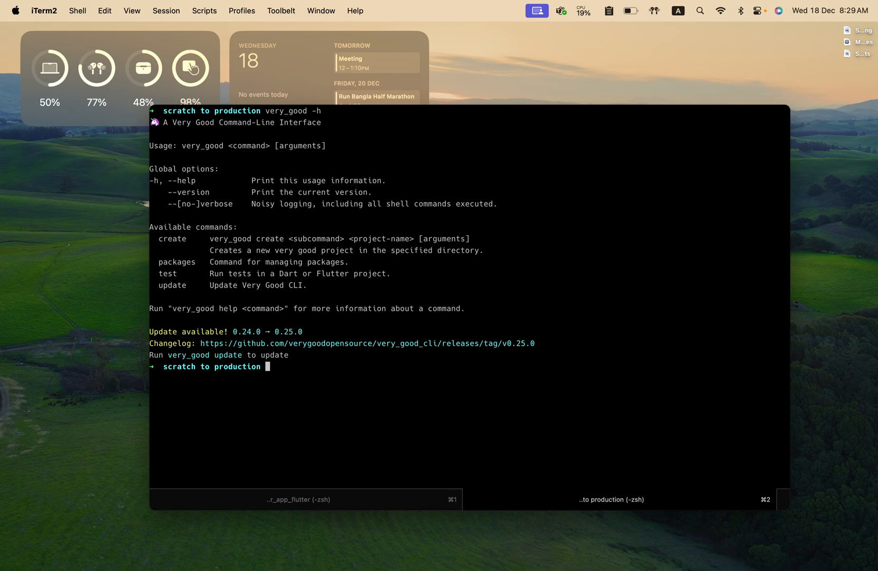
{"action": "type", "text": "clear"}
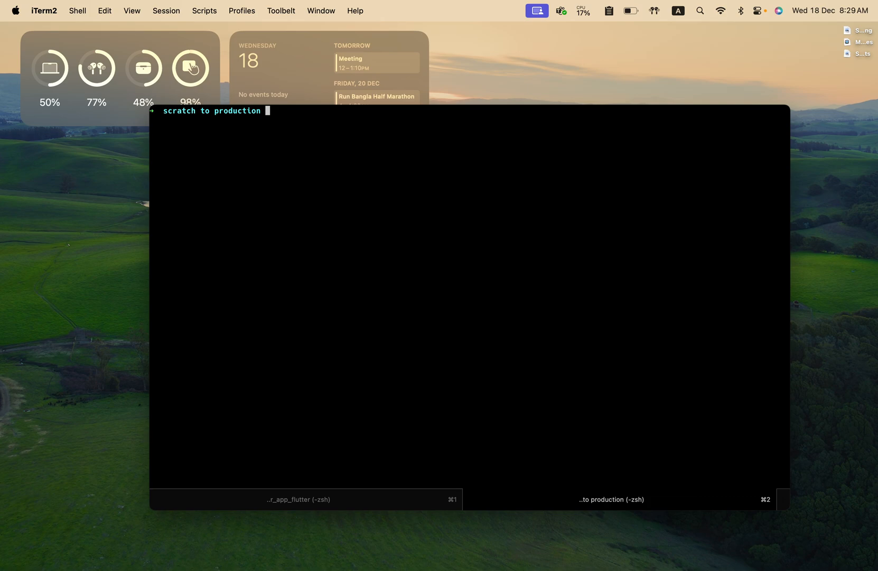
Step: Compose very_good create flutter_app for office_hour with --org com.invalidco.office_hour
{"action": "type", "text": "very_good create flutter_app my_app --desc \"My new Flutter app\" --org \"com.custom.org\""}
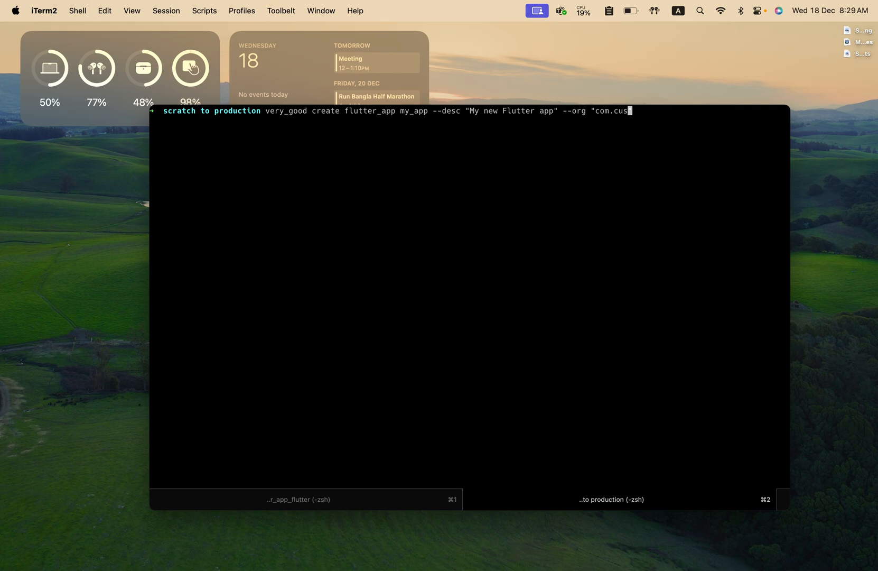
{"action": "key", "text": "Backspace"}
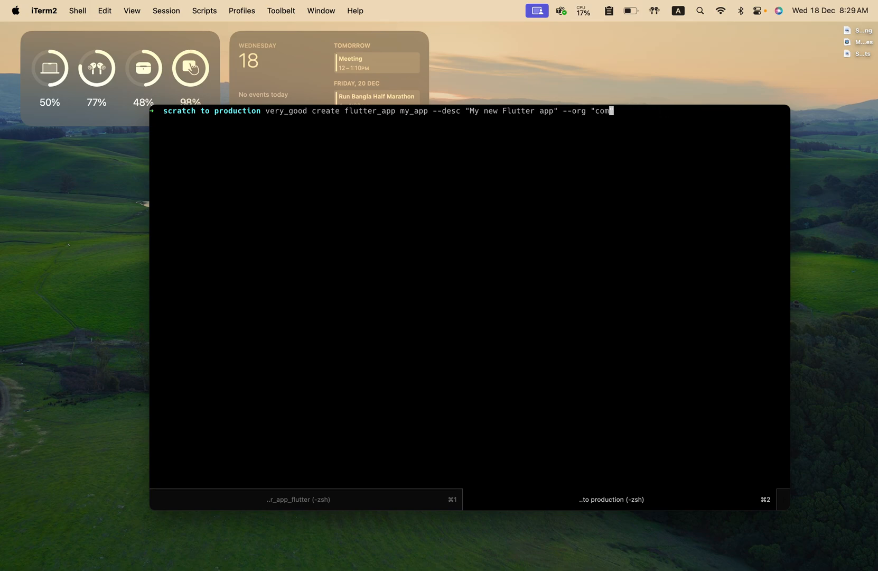
{"action": "type", "text": "invalidco"}
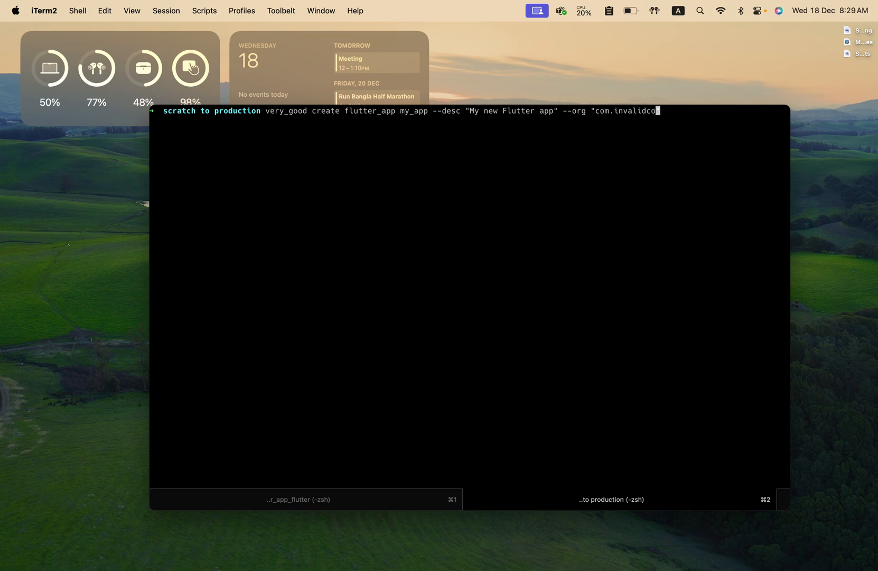
{"action": "type", "text": "office_hour\""}
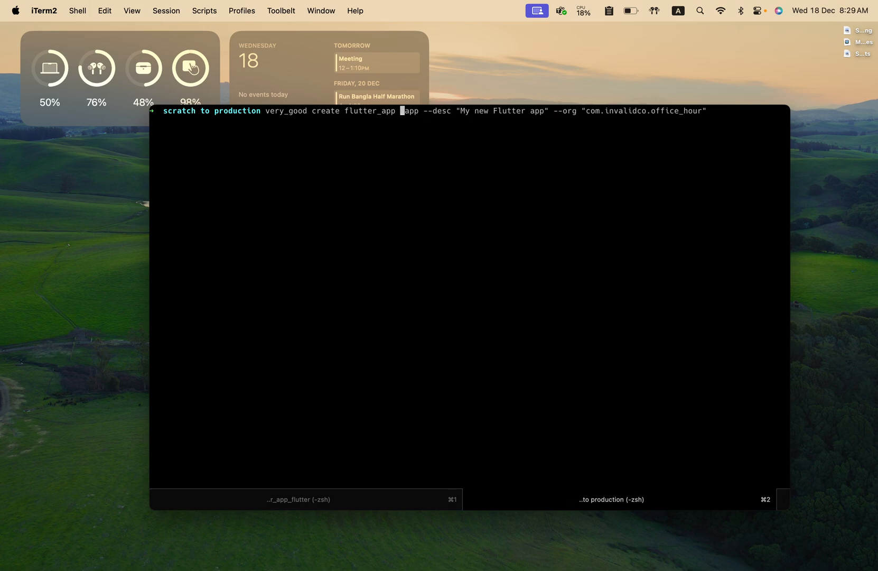
{"action": "type", "text": "office_hour"}
{"action": "type", "text": "ls"}
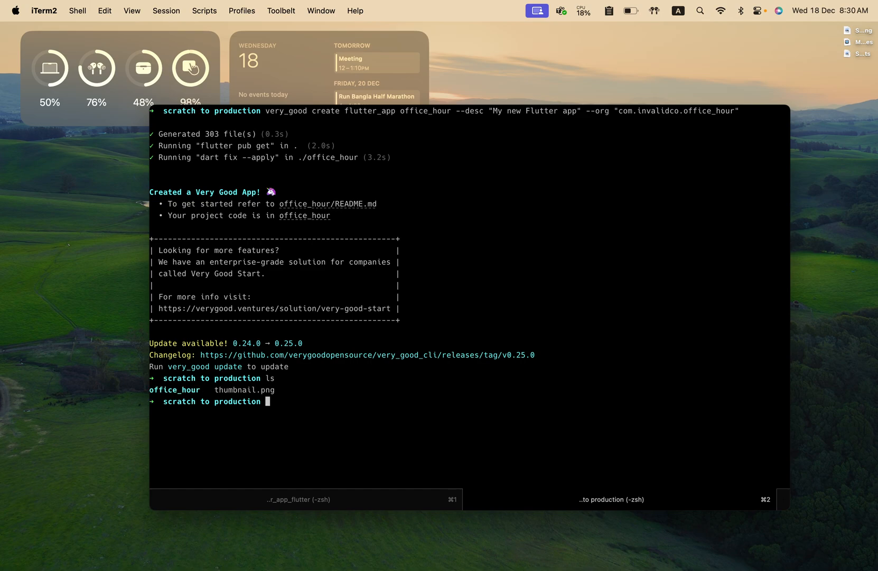
Step: Move into the office_hour folder and launch the project in VS Code with code
{"action": "type", "text": "cd office_hour"}
{"action": "type", "text": "ope"}
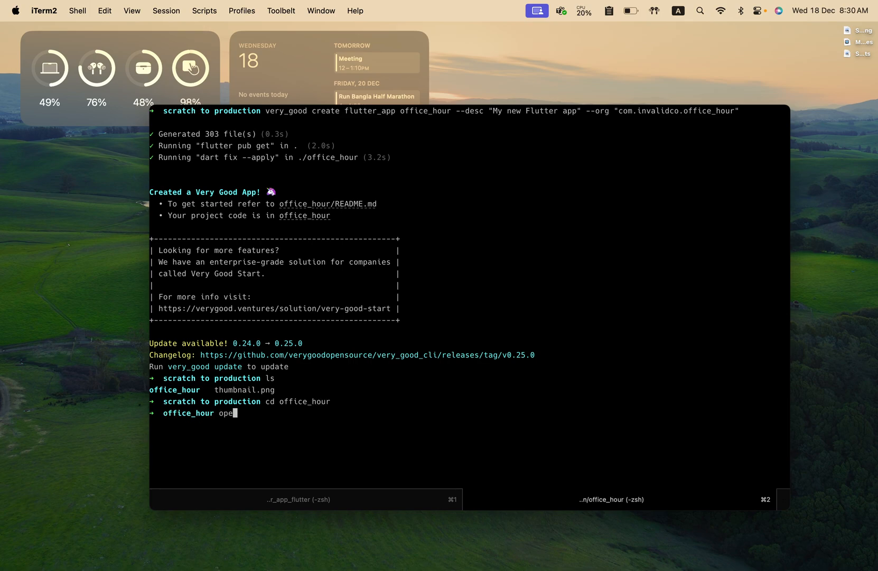
{"action": "type", "text": "code ."}
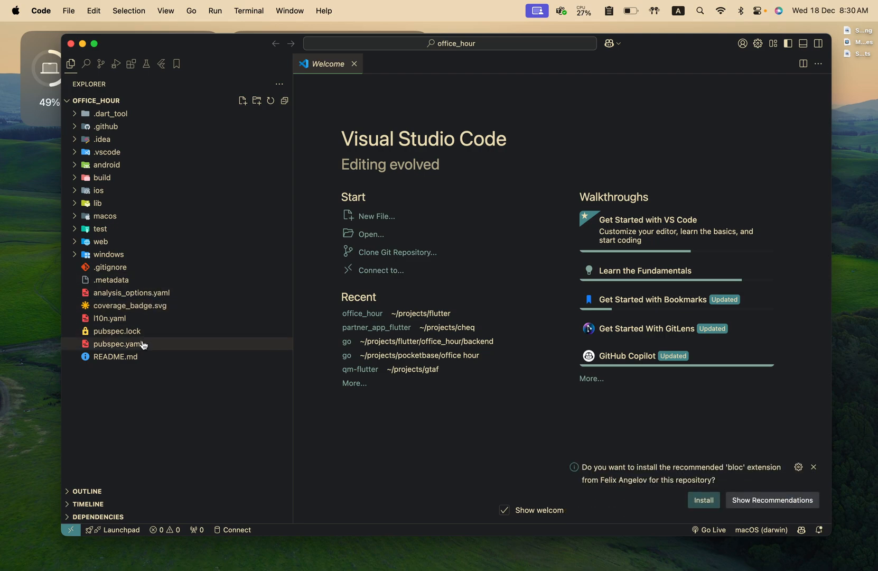
Step: Show the generated pubspec.yaml listing bloc, flutter_bloc, intl and very_good_analysis
{"action": "double_click", "coordinate": [117, 343]}
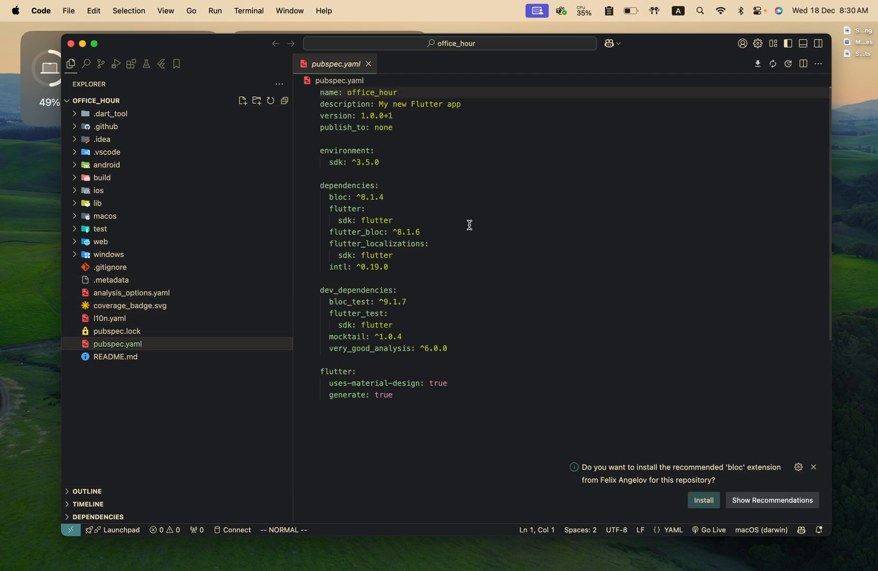
{"action": "mouse_move", "coordinate": [408, 179]}
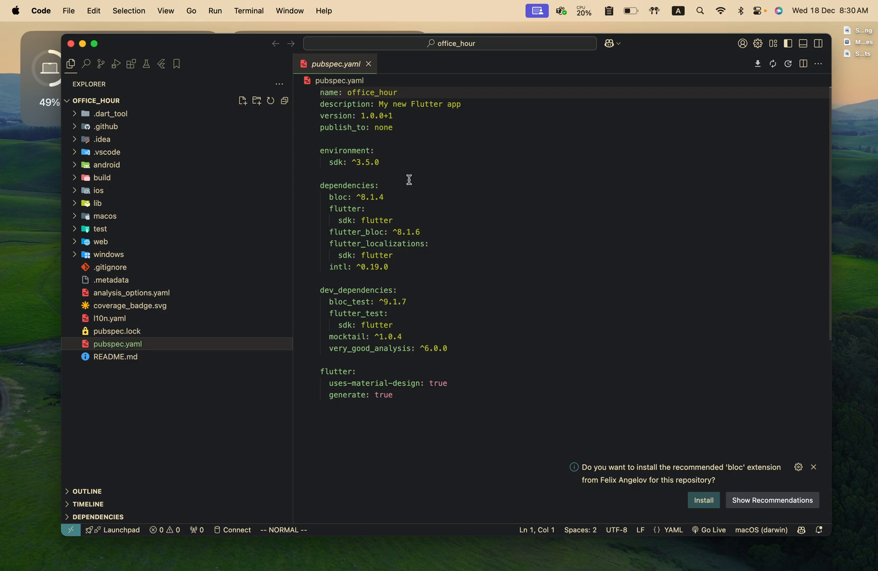
{"action": "mouse_move", "coordinate": [388, 287]}
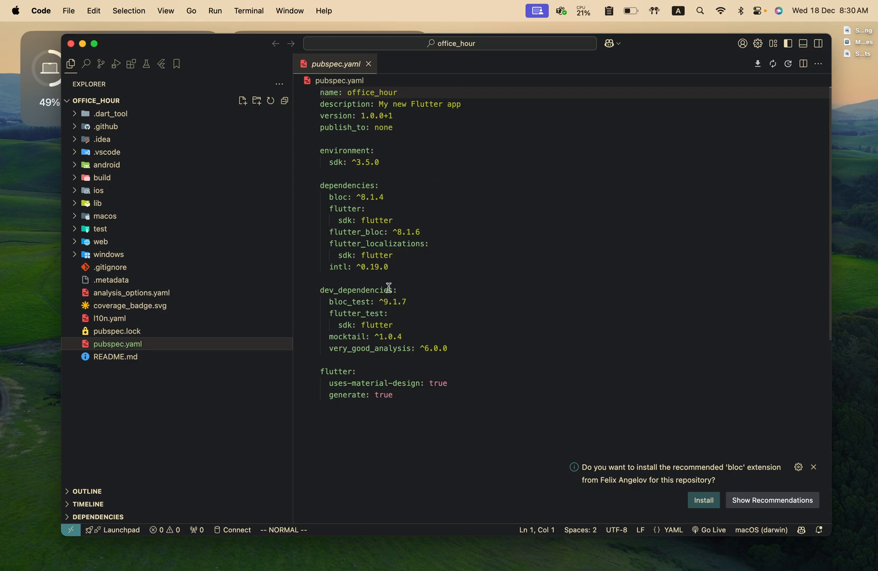
{"action": "mouse_move", "coordinate": [376, 302]}
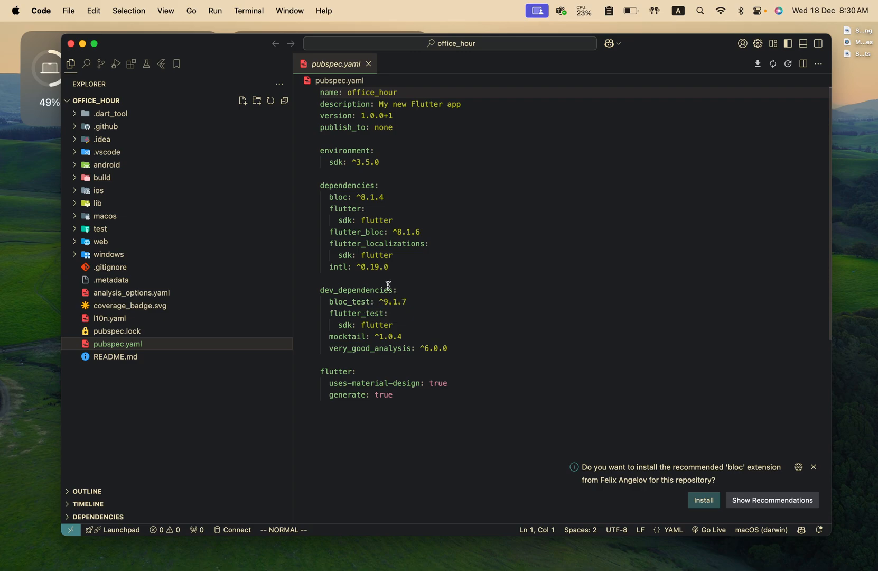
{"action": "mouse_move", "coordinate": [399, 264]}
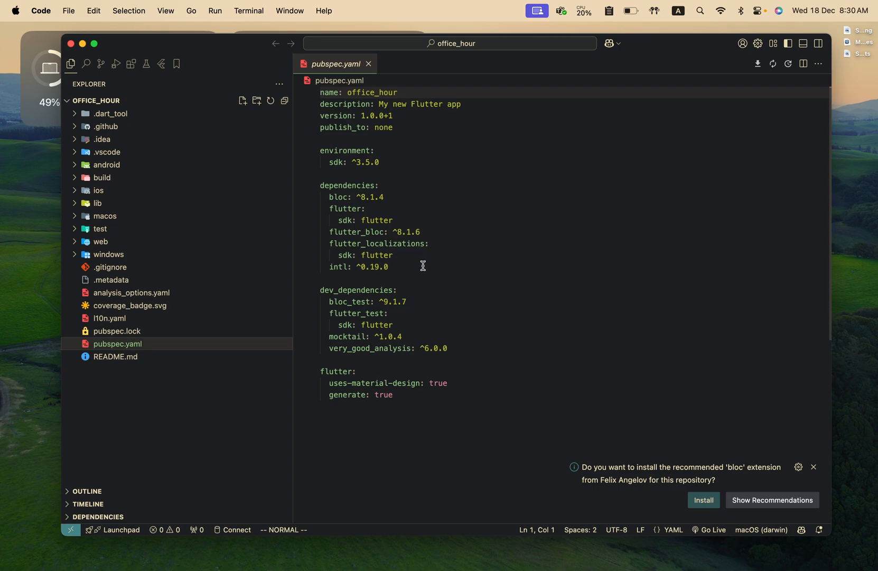
{"action": "mouse_move", "coordinate": [404, 208]}
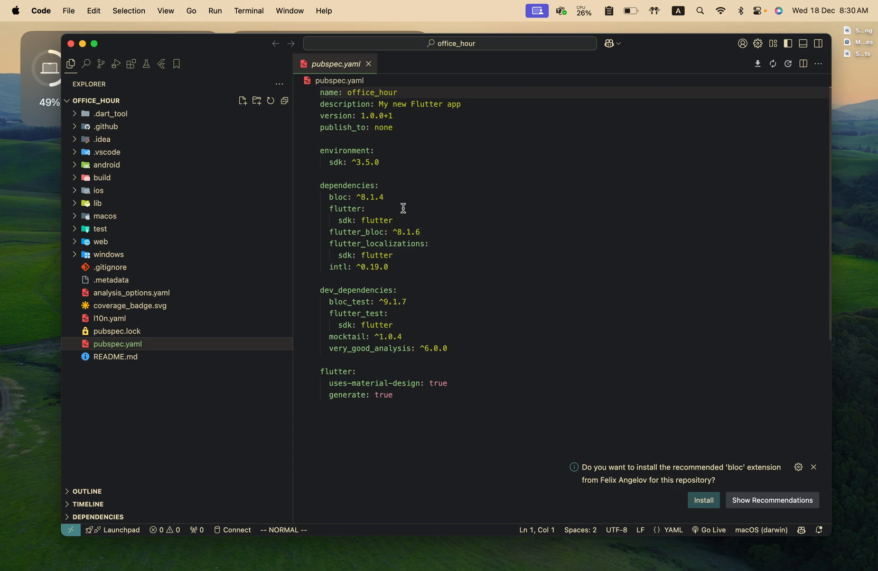
{"action": "mouse_move", "coordinate": [431, 251]}
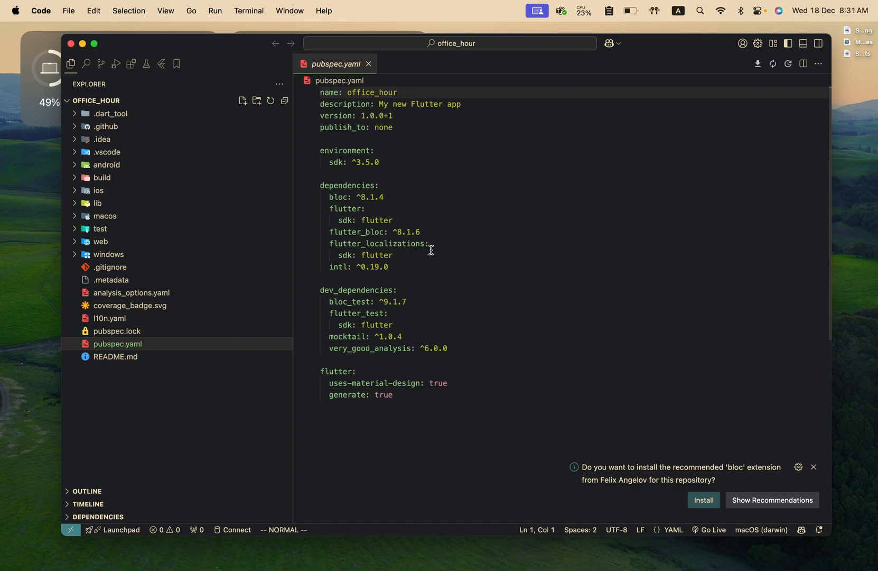
{"action": "mouse_move", "coordinate": [437, 236]}
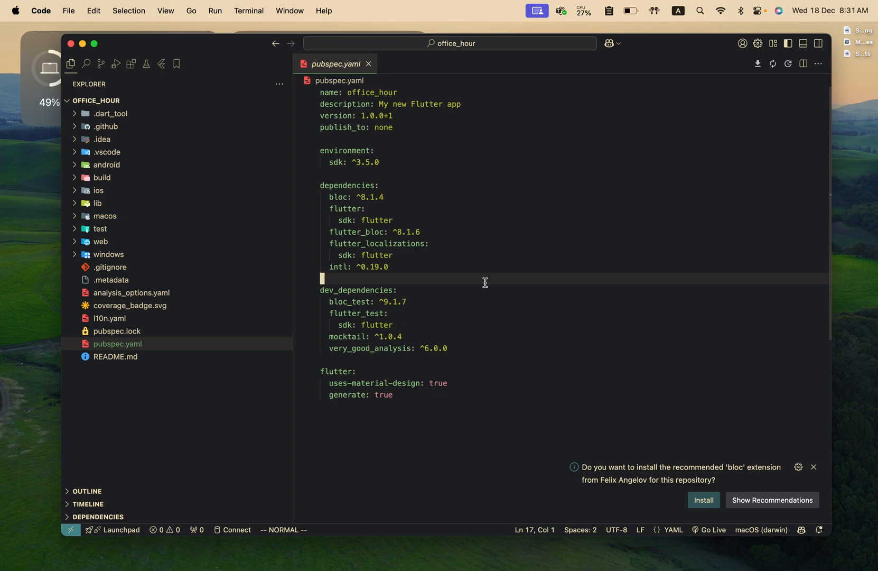
Step: Add get_it ^8.0.2, pocketbase ^0.19.1 and shared_preferences ^2.3.3, then trigger Get Packages
{"action": "type", "text": "get_it: ^8.0.2"}
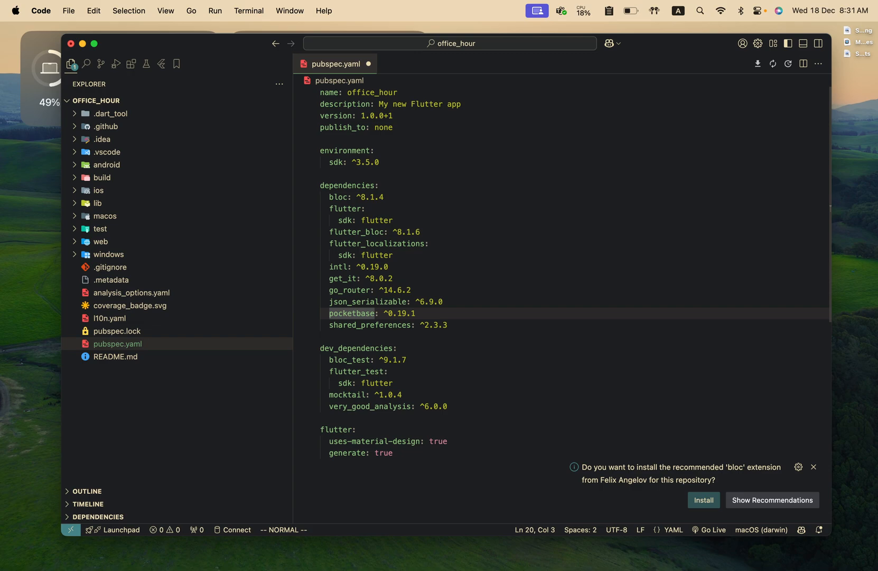
{"action": "left_click", "coordinate": [387, 325]}
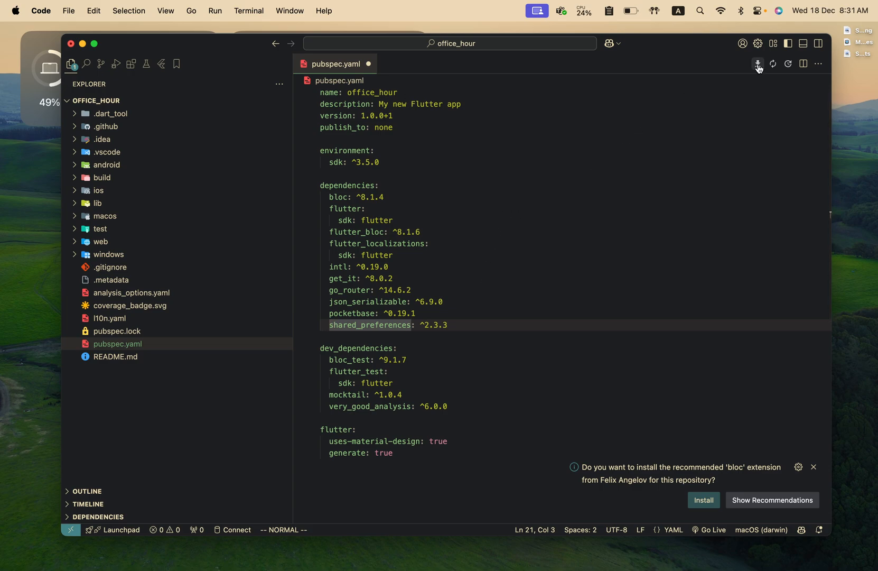
{"action": "left_click", "coordinate": [757, 63]}
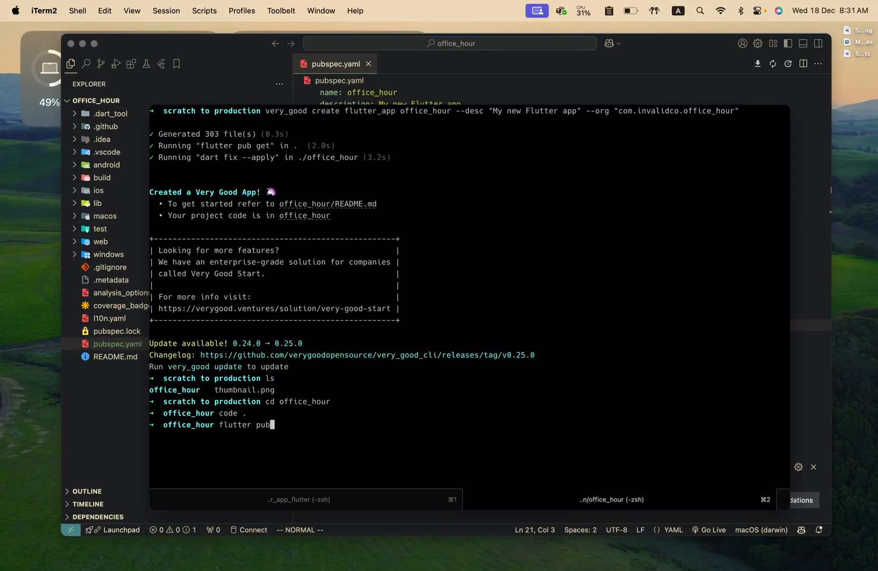
Step: Run flutter pub get to install the newly added dependencies
{"action": "key", "text": "Return"}
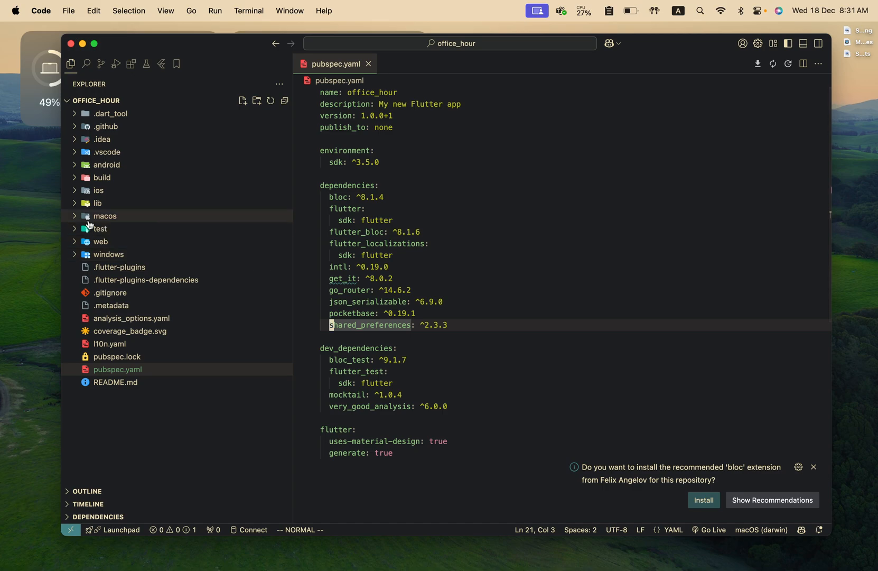
Step: Browse lib's app.dart, counter cubit and counter_page.dart, then reveal the l10n arb translations
{"action": "left_click", "coordinate": [97, 202]}
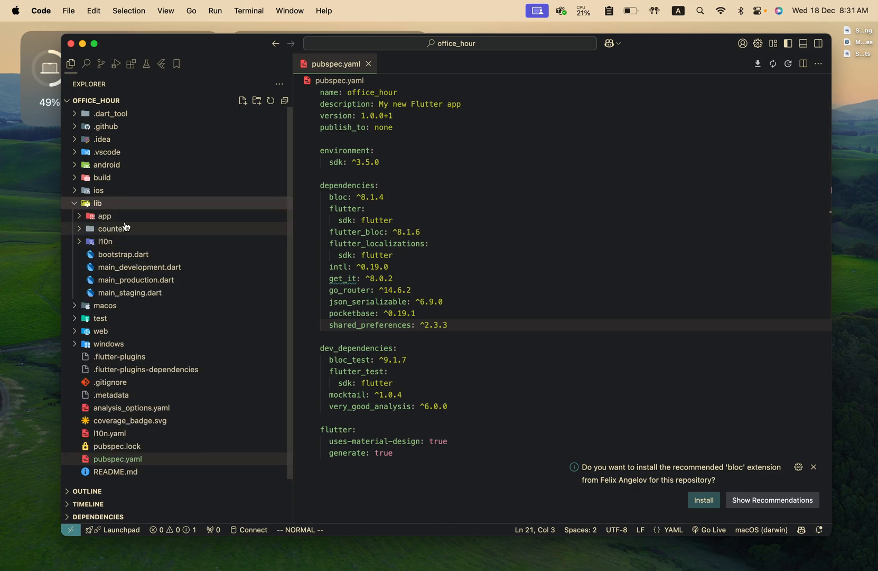
{"action": "left_click", "coordinate": [105, 216]}
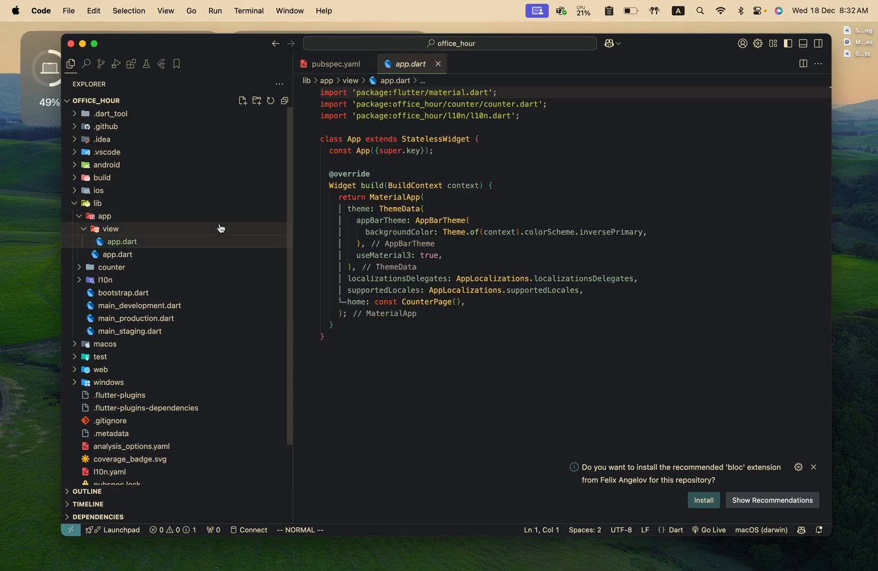
{"action": "left_click", "coordinate": [121, 241]}
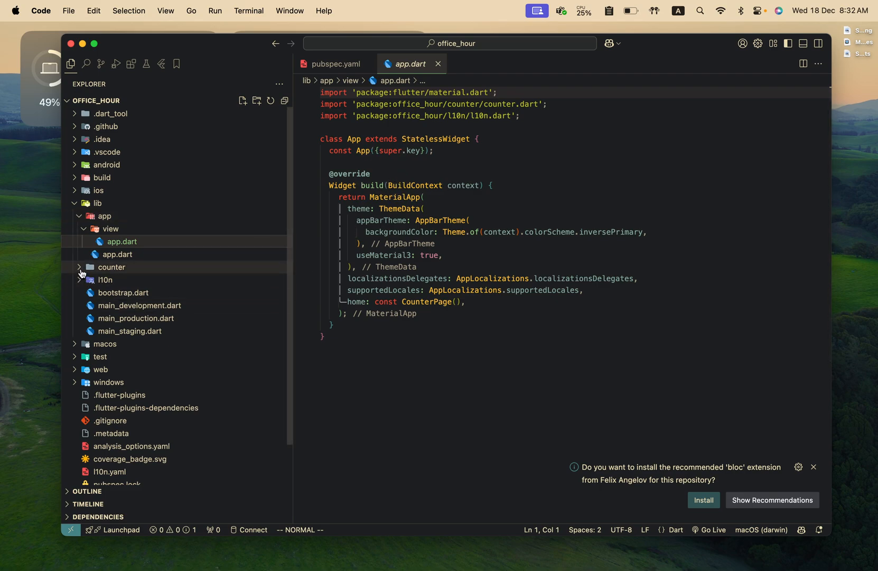
{"action": "left_click", "coordinate": [111, 267]}
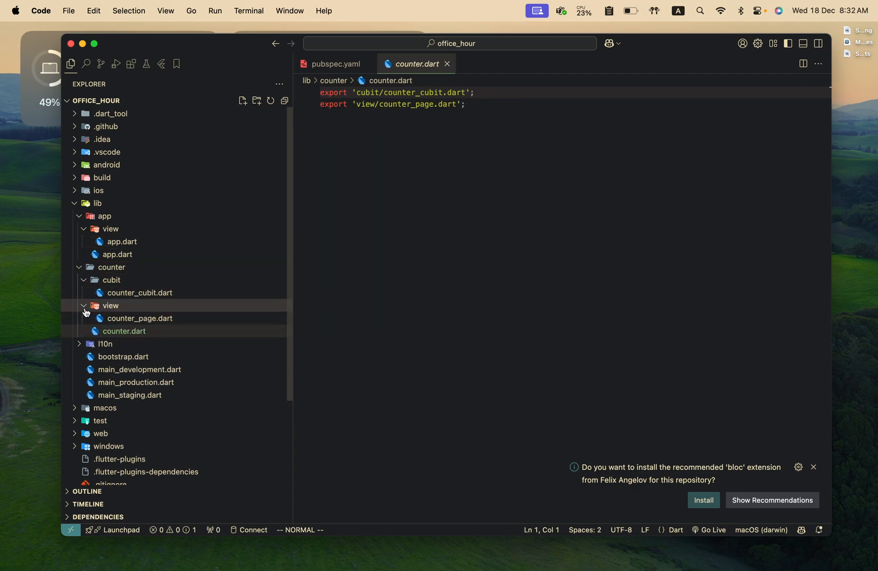
{"action": "left_click", "coordinate": [139, 317]}
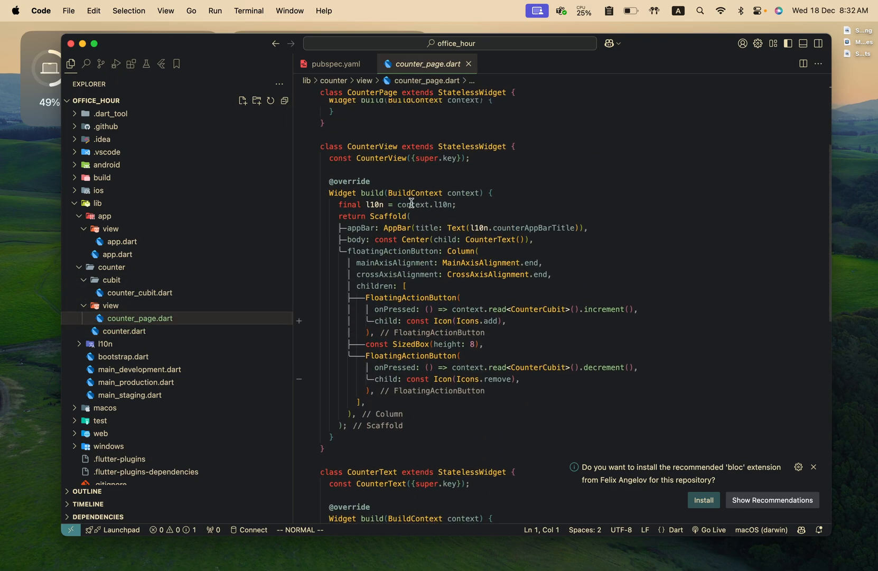
{"action": "mouse_move", "coordinate": [396, 273]}
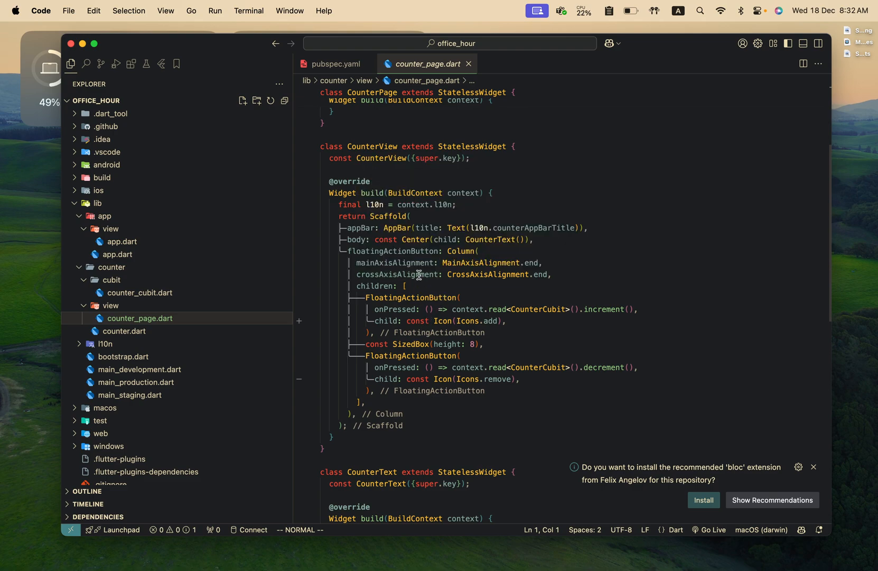
{"action": "scroll", "scroll_direction": "down", "scroll_amount": 3}
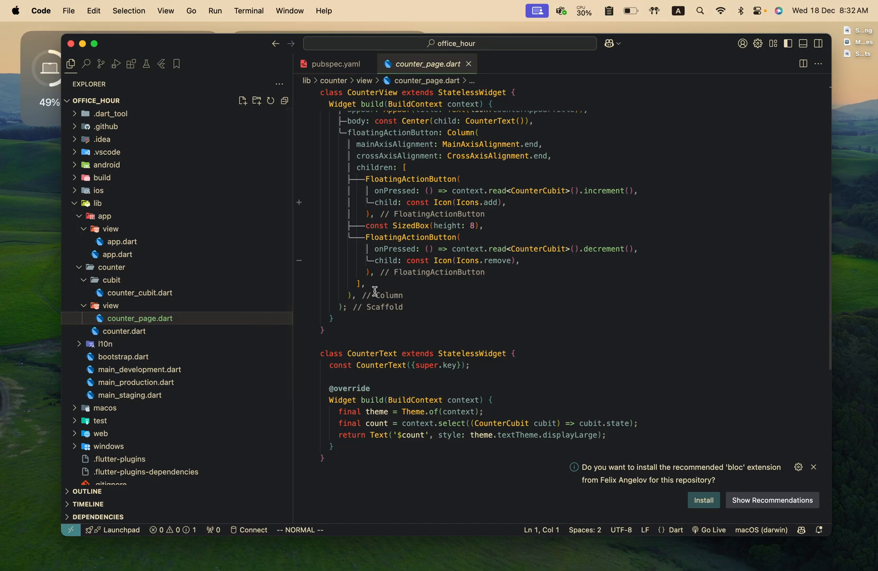
{"action": "left_click", "coordinate": [105, 344]}
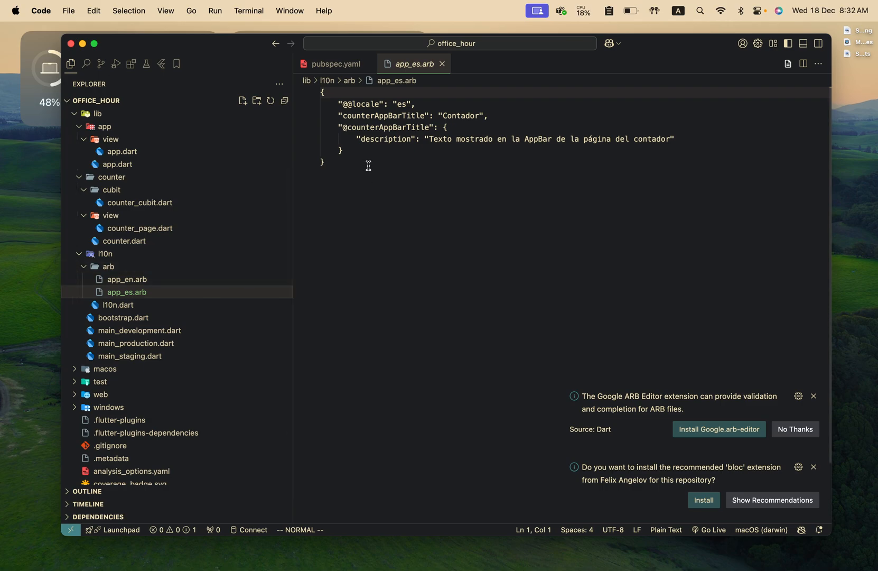
{"action": "mouse_move", "coordinate": [358, 169]}
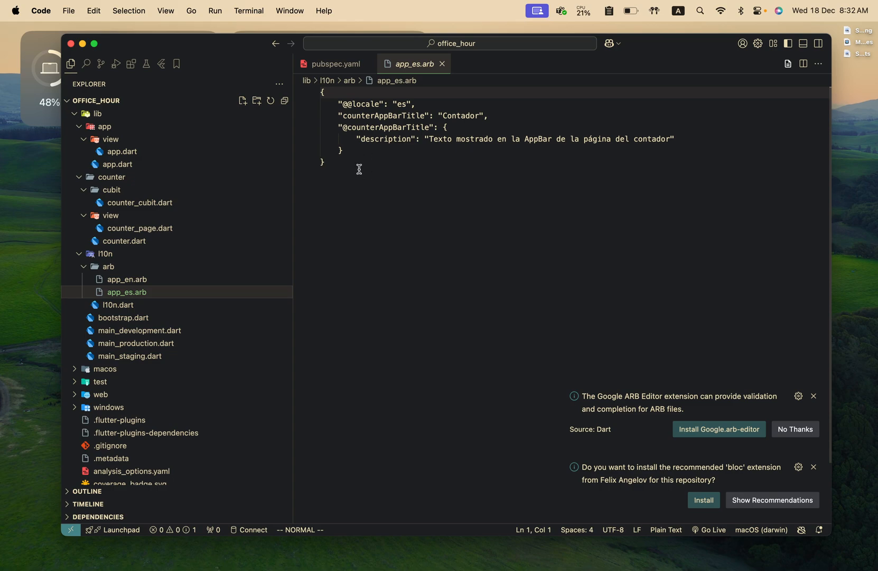
Step: View bootstrap.dart and the main_development, main_production and main_staging entry files
{"action": "left_click", "coordinate": [123, 321]}
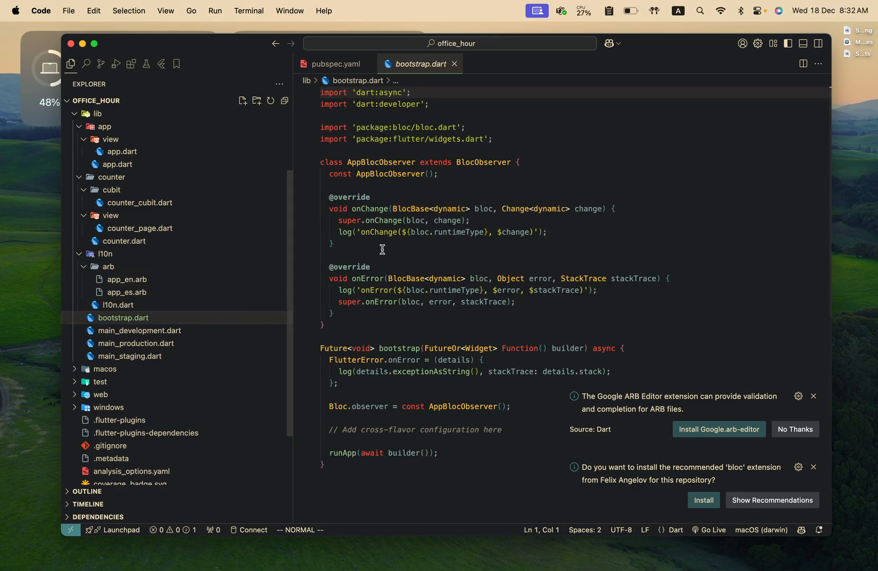
{"action": "mouse_move", "coordinate": [214, 353]}
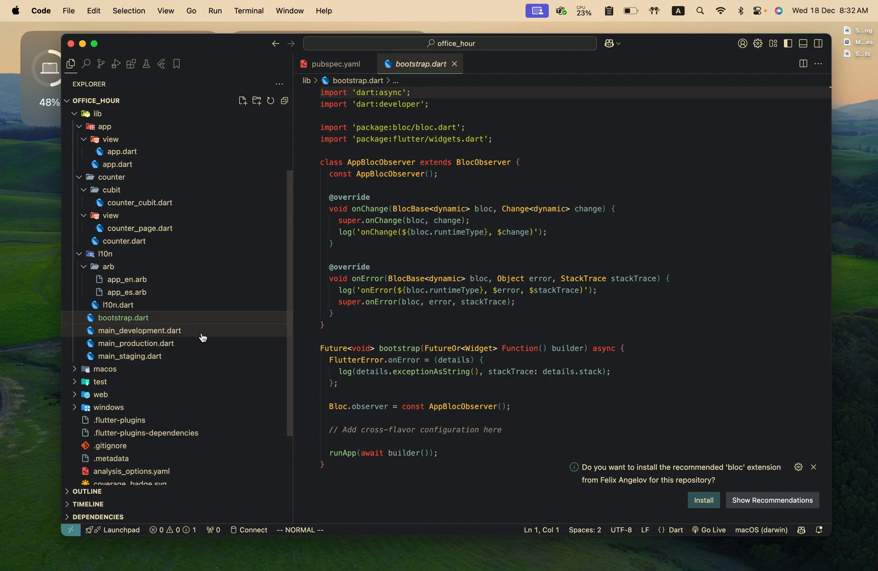
{"action": "left_click", "coordinate": [140, 330]}
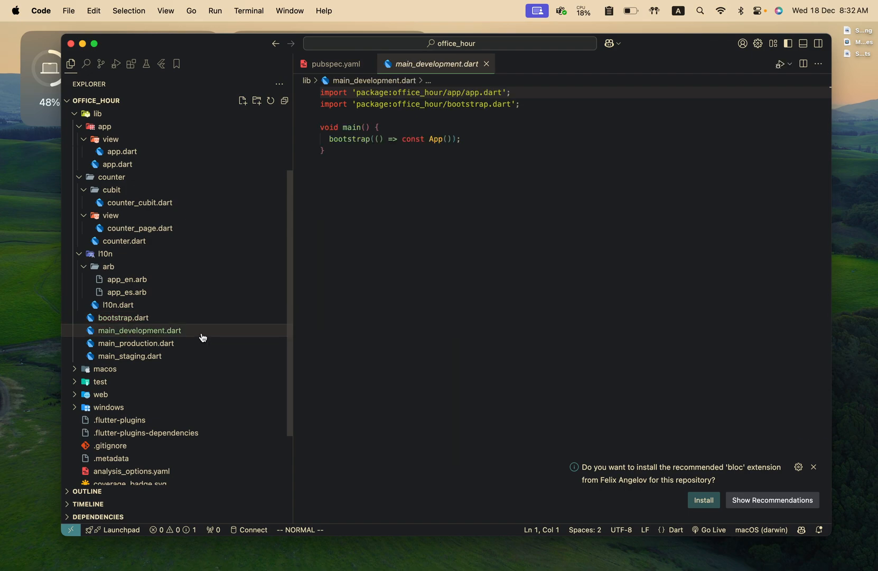
{"action": "left_click", "coordinate": [135, 342]}
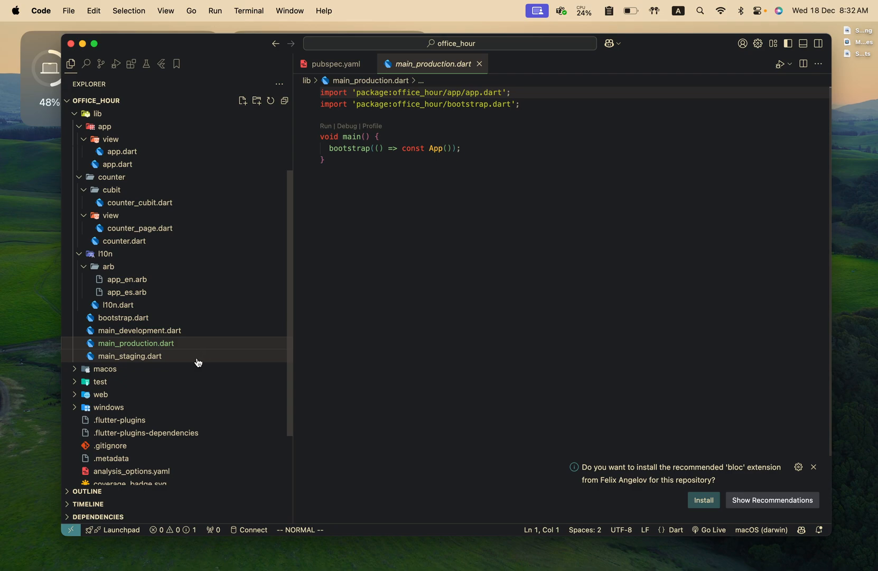
{"action": "left_click", "coordinate": [130, 355]}
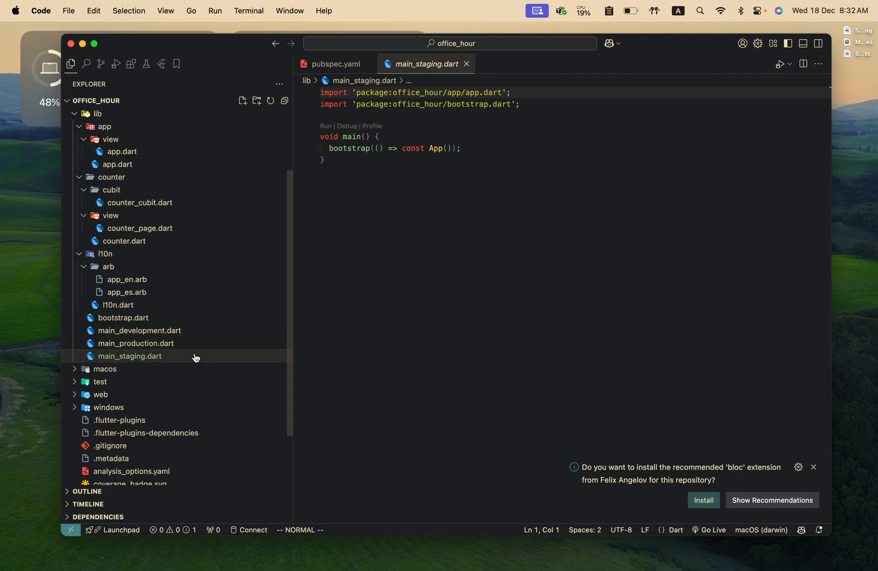
{"action": "mouse_move", "coordinate": [198, 355]}
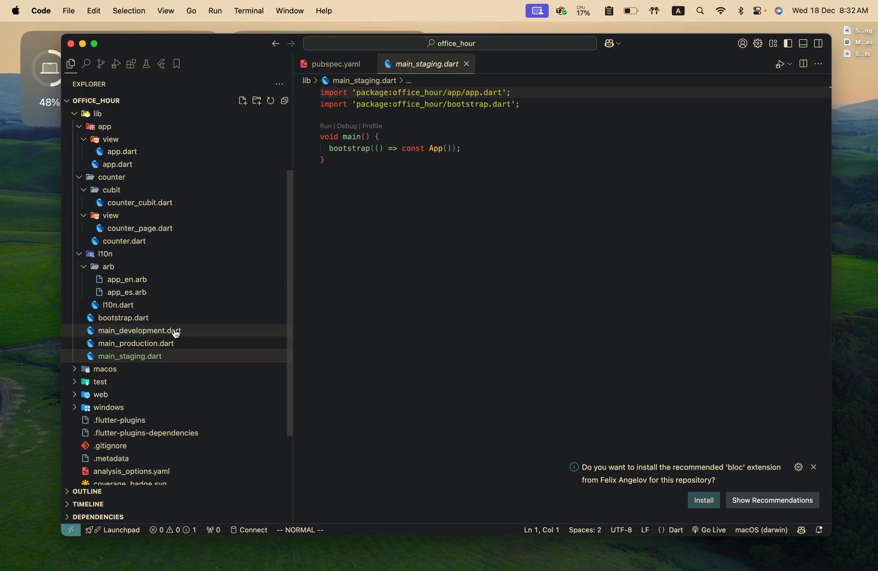
{"action": "left_click", "coordinate": [140, 330]}
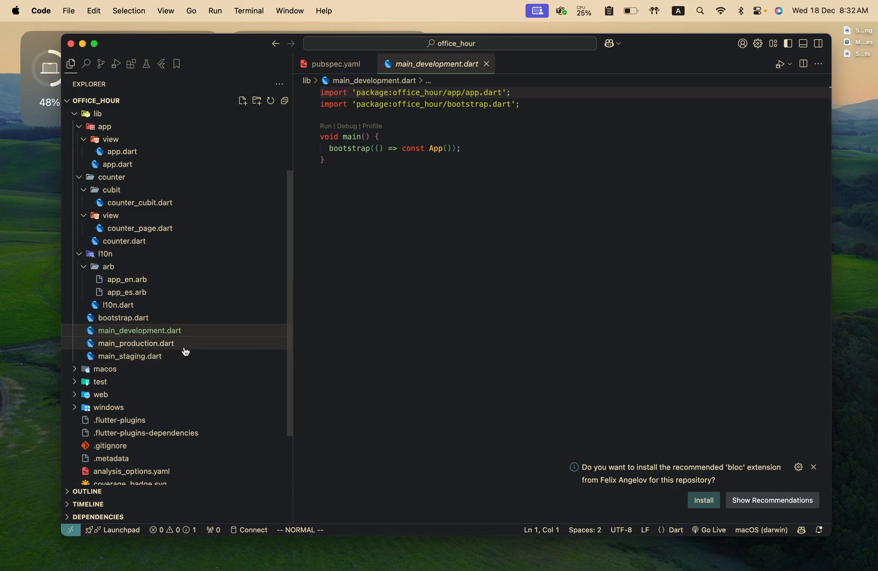
{"action": "left_click", "coordinate": [136, 356]}
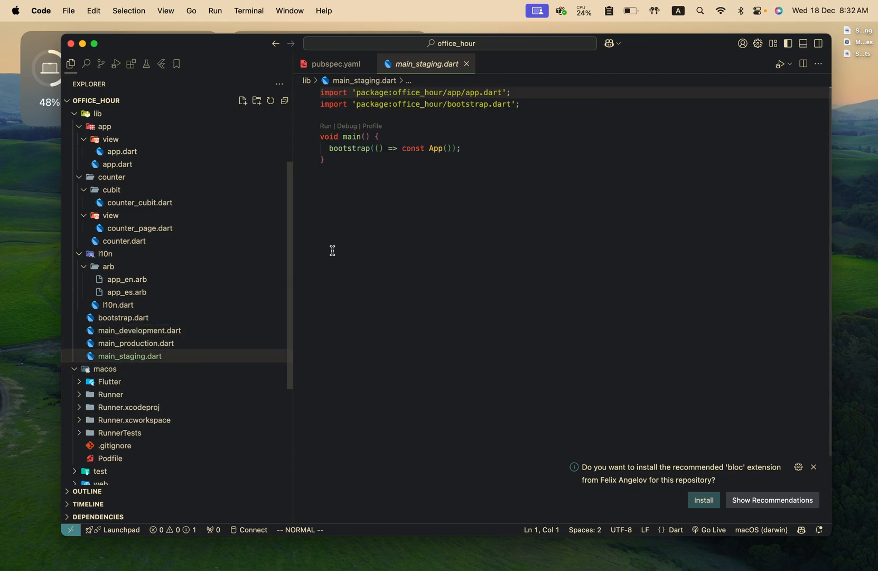
{"action": "mouse_move", "coordinate": [236, 203]}
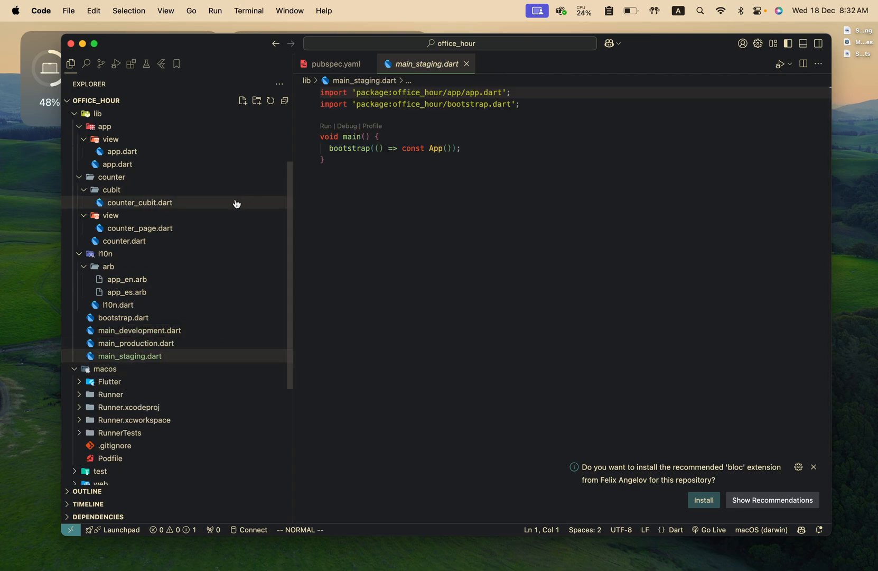